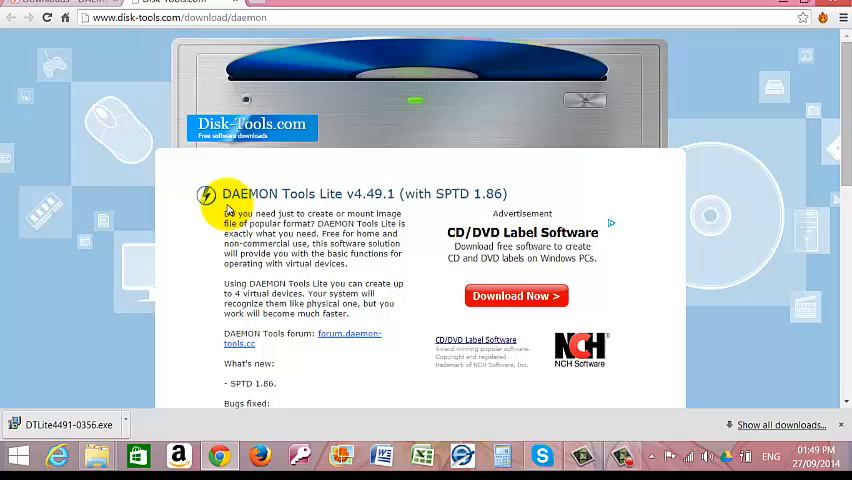
mouse_move(280, 200)
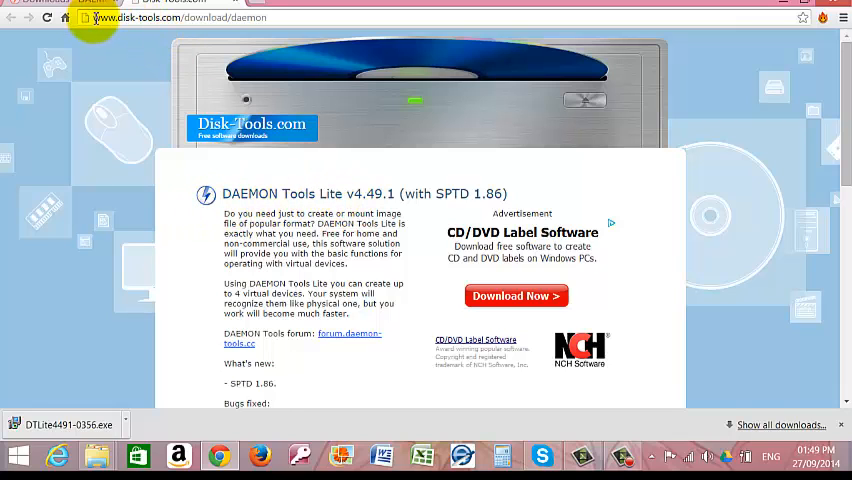
Launch DTLite4491-0356.exe from Chrome's download bar to start the DAEMON Tools Lite setup wizard.
click(180, 24)
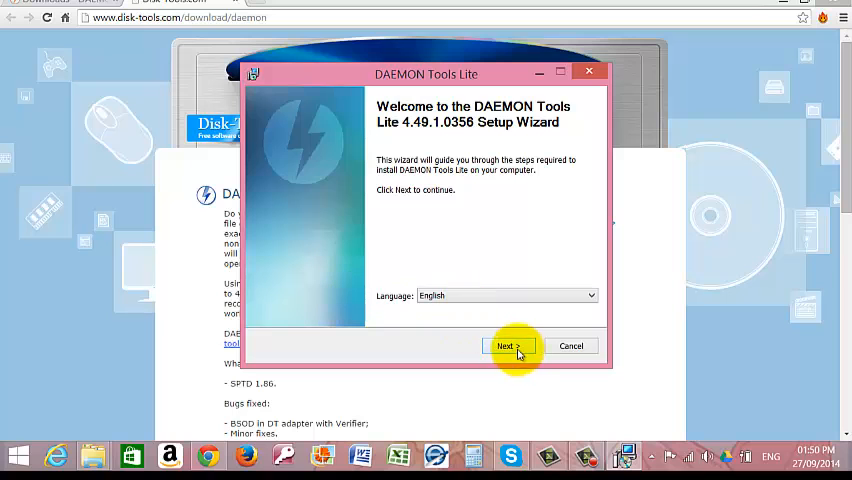
Accept the license, choose Free License, keep default components and folder, install and finish.
click(508, 346)
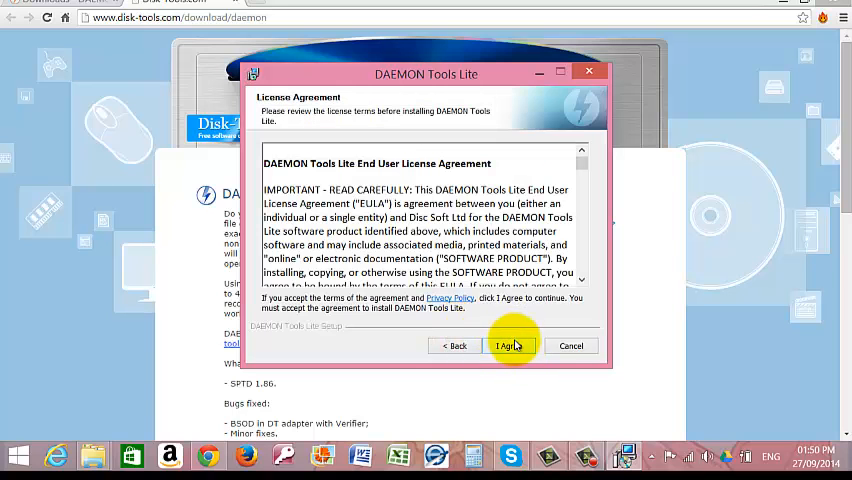
click(508, 345)
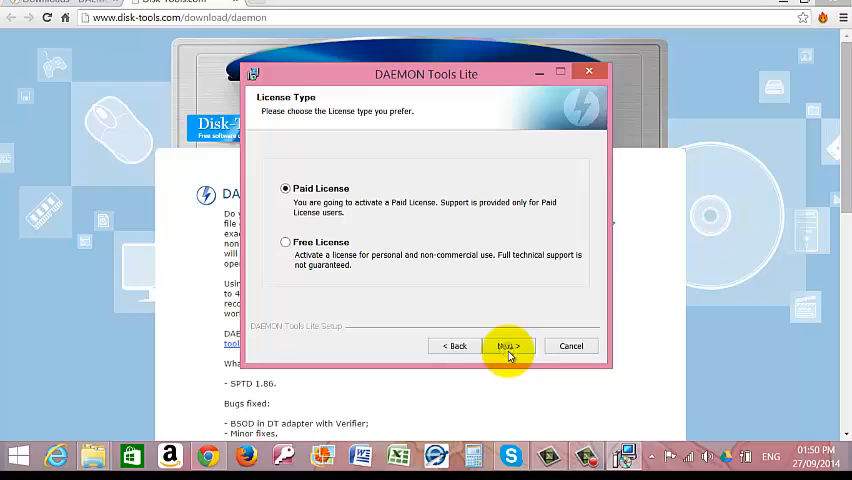
click(285, 242)
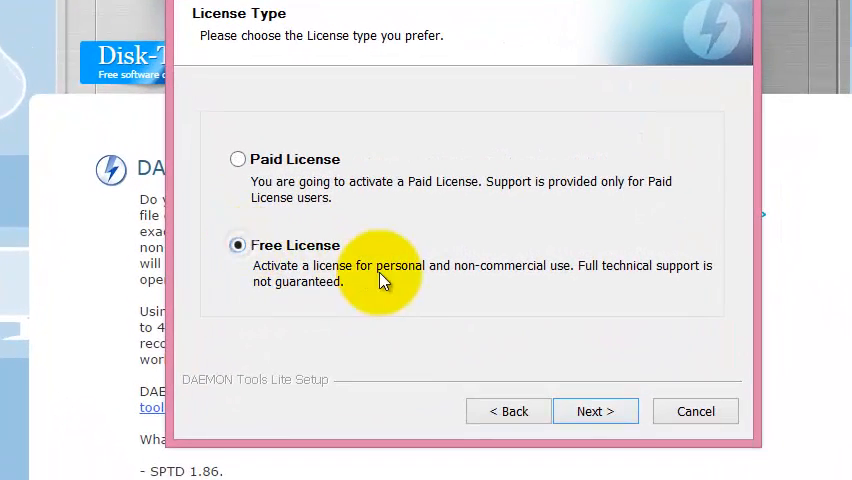
mouse_move(595, 411)
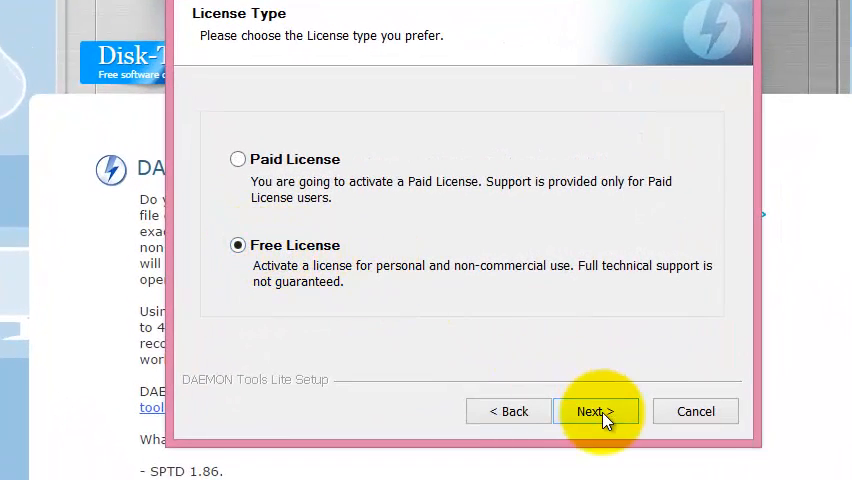
click(595, 411)
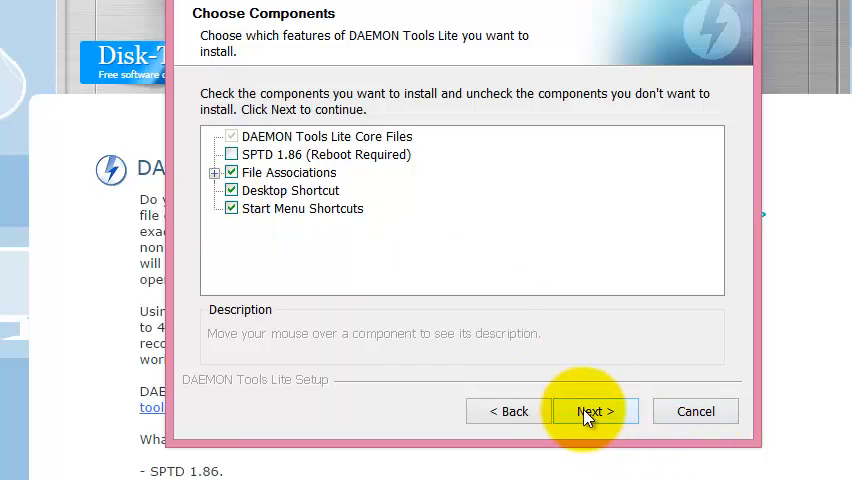
click(594, 411)
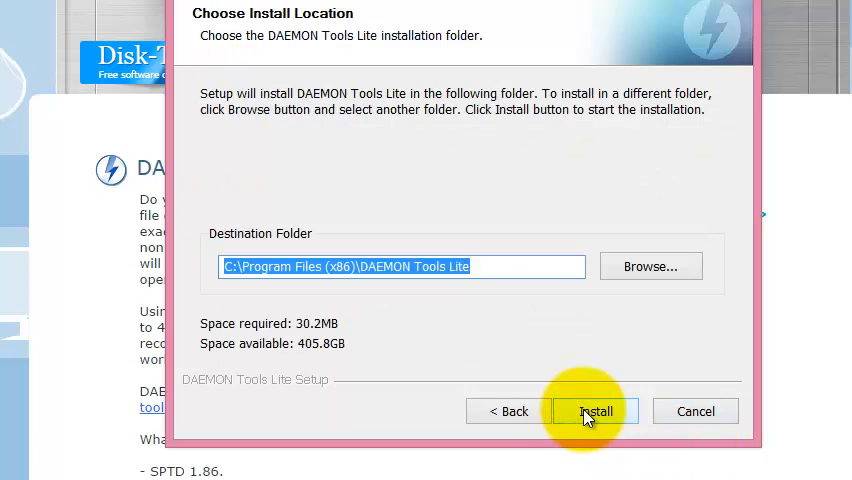
click(596, 411)
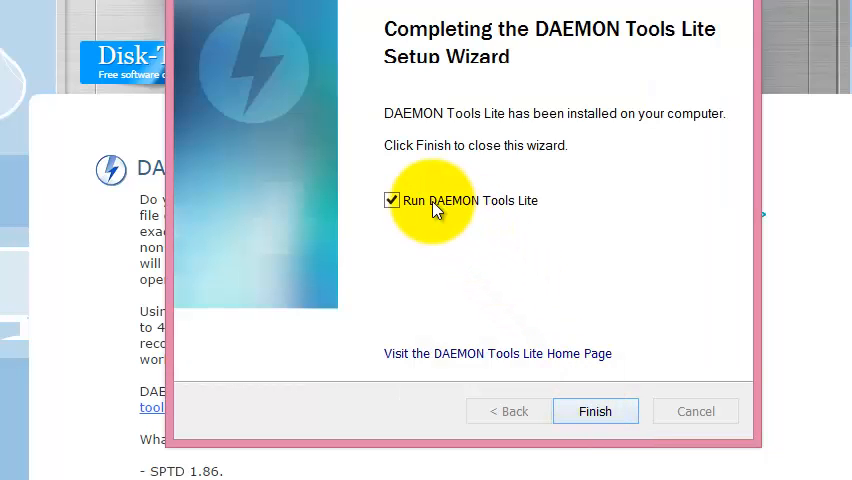
mouse_move(394, 202)
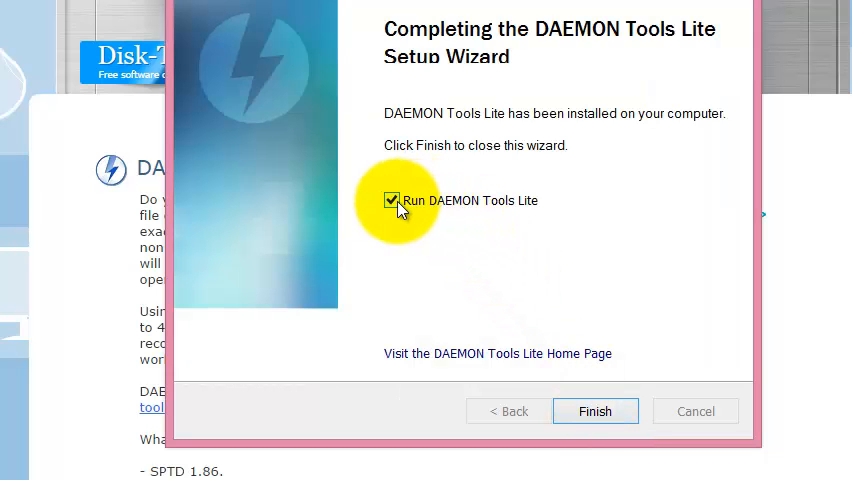
mouse_move(595, 411)
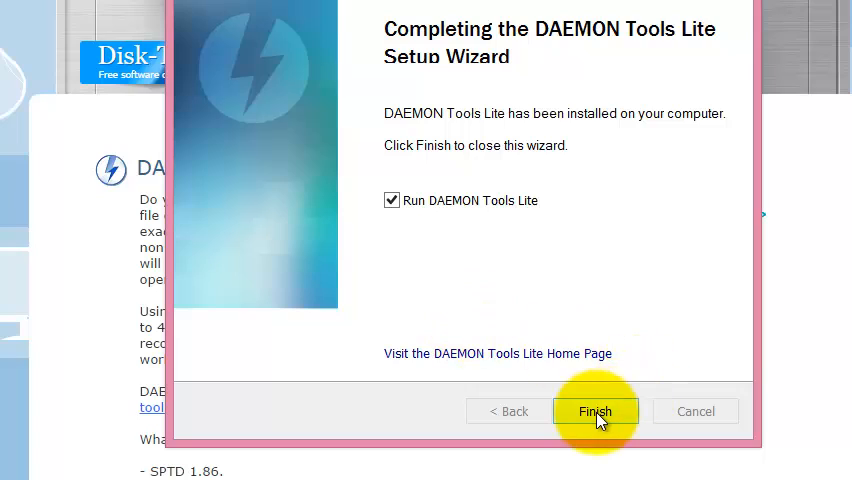
click(595, 411)
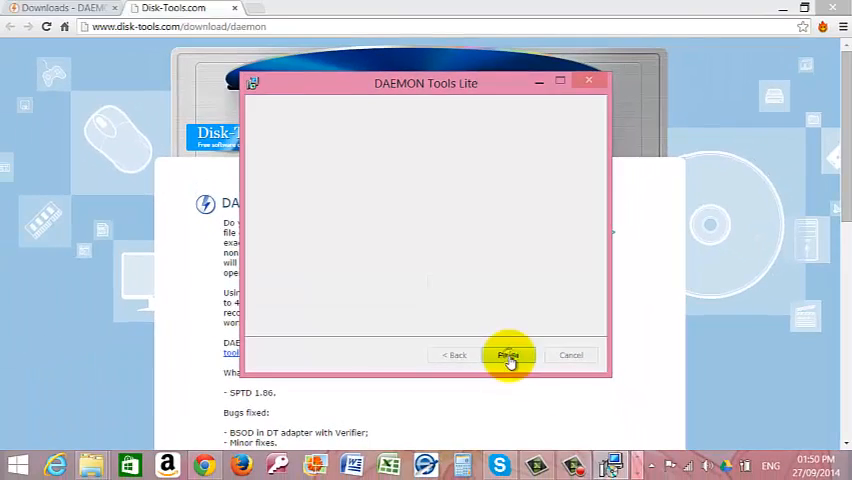
Dismiss the startup screen and open the Make Disc Image window.
click(508, 355)
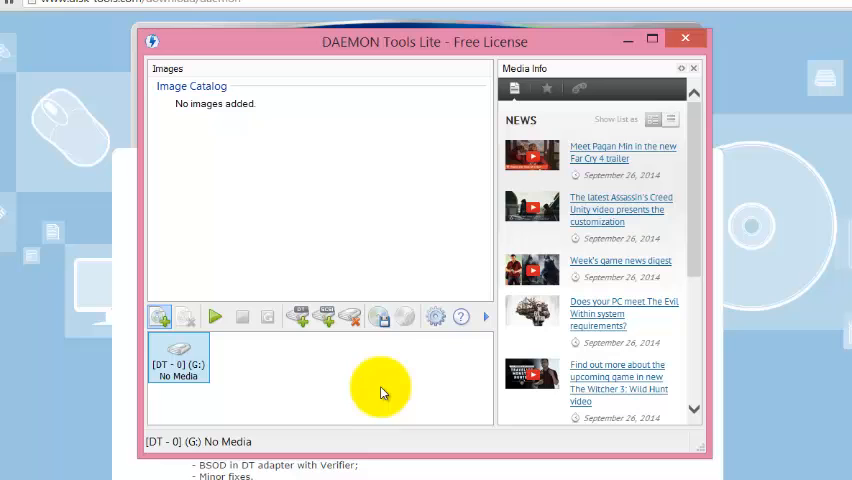
mouse_move(381, 317)
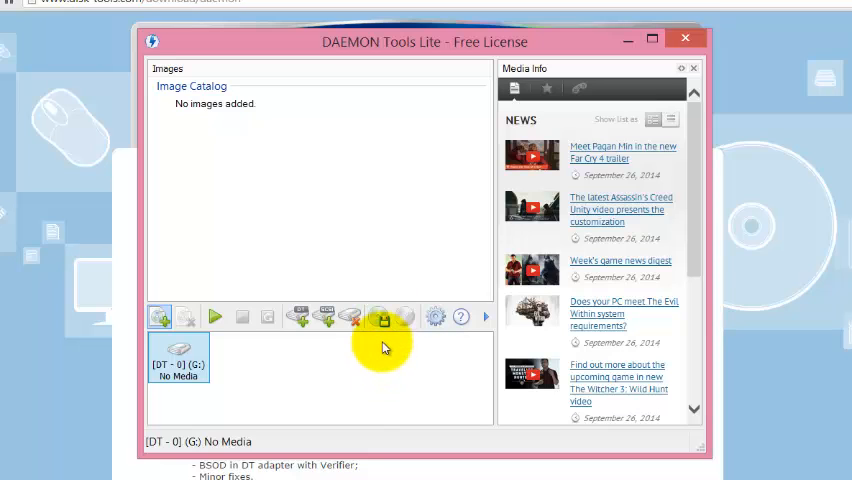
mouse_move(383, 330)
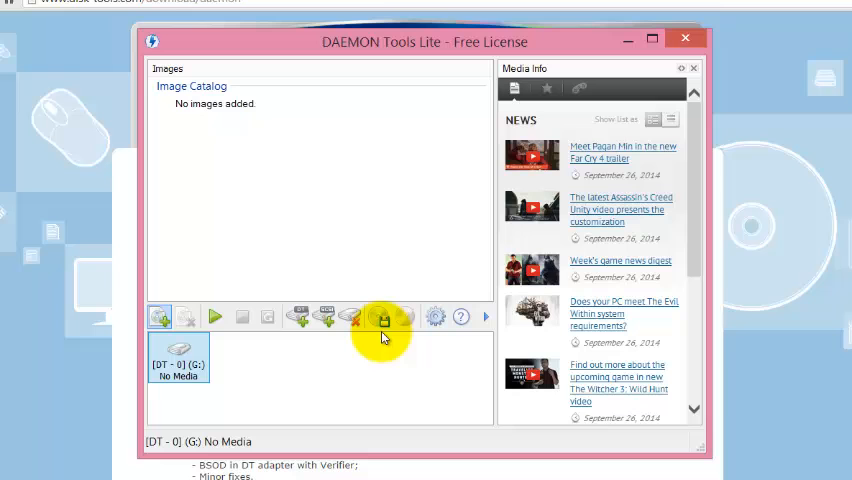
mouse_move(382, 318)
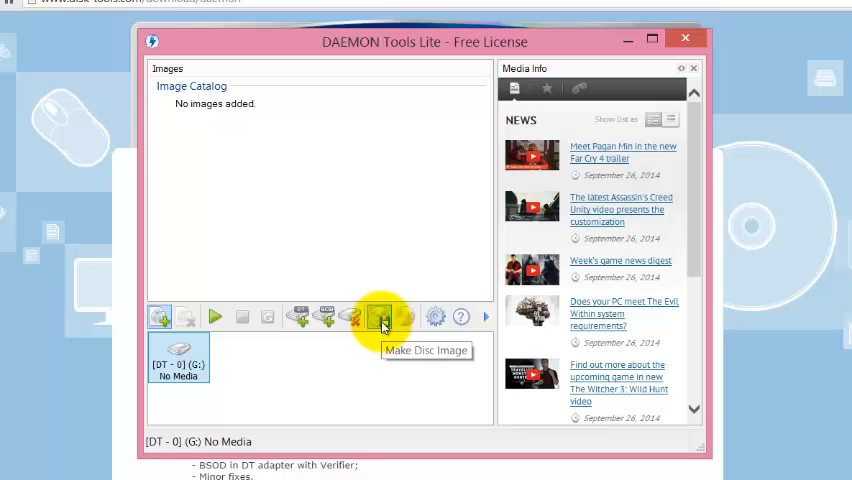
click(380, 317)
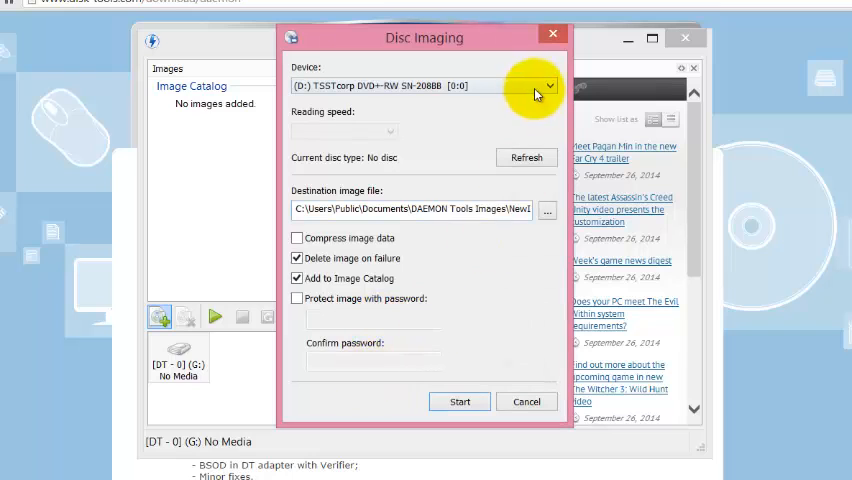
Choose (G:) DTSOFT BDROM as the source device and browse for the destination image file.
click(548, 85)
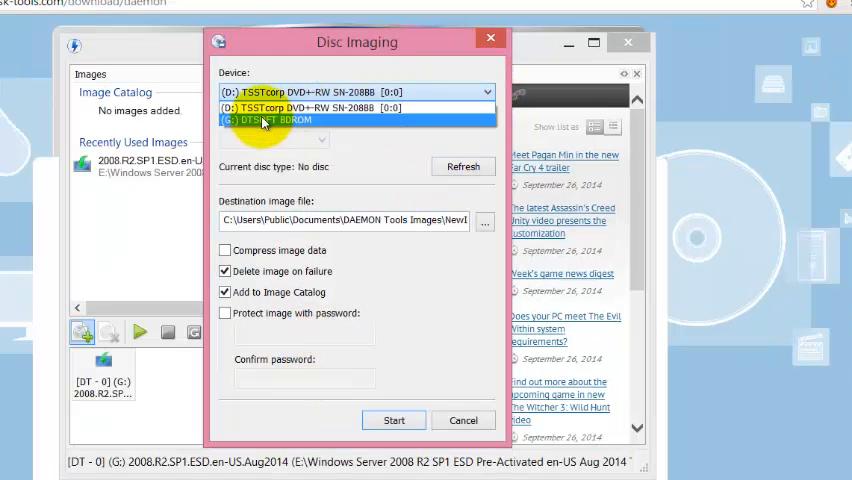
click(270, 120)
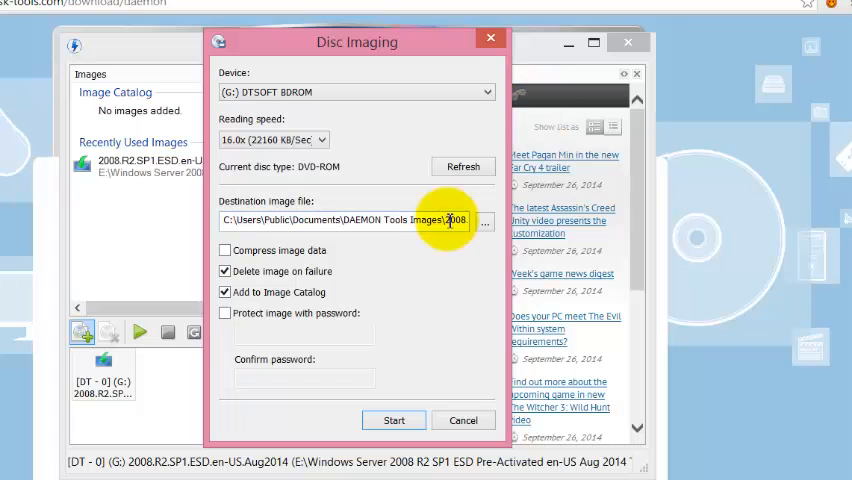
mouse_move(484, 230)
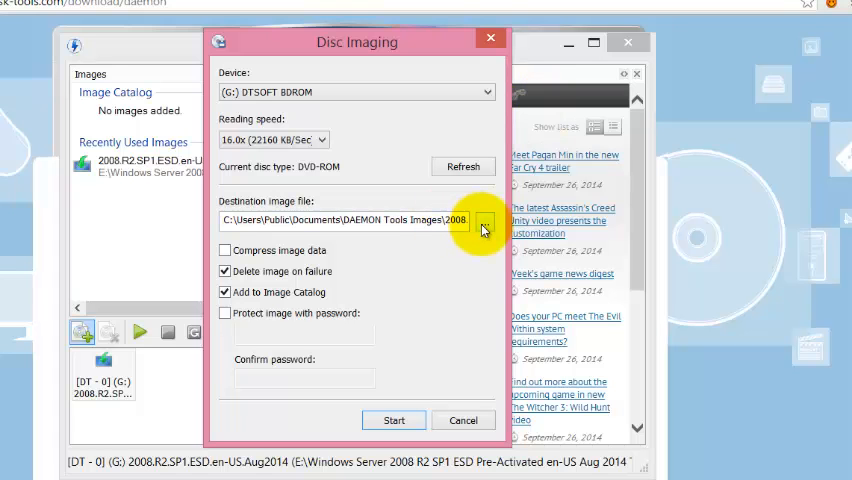
click(483, 220)
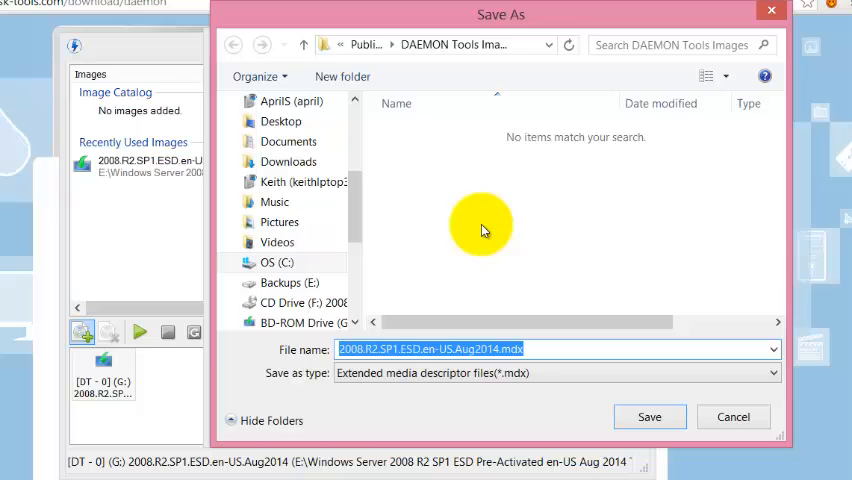
mouse_move(356, 202)
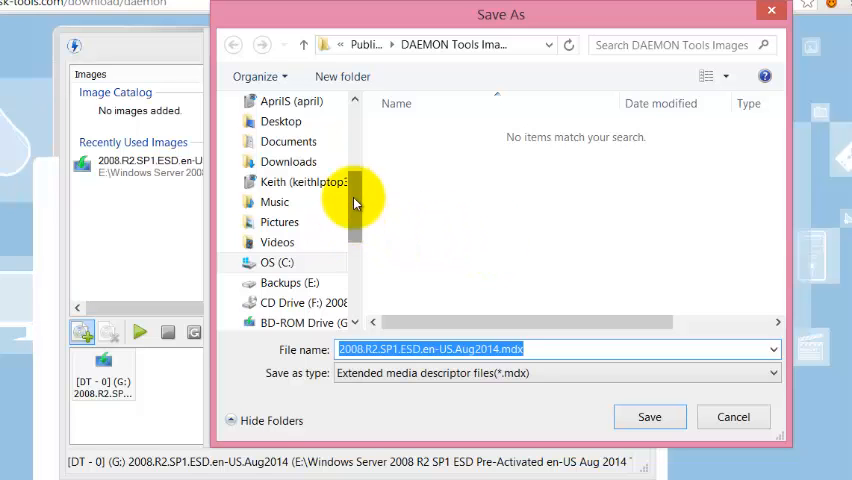
Save the image to Backups (E:) as a Standard ISO image (*.iso).
scroll(down, 3)
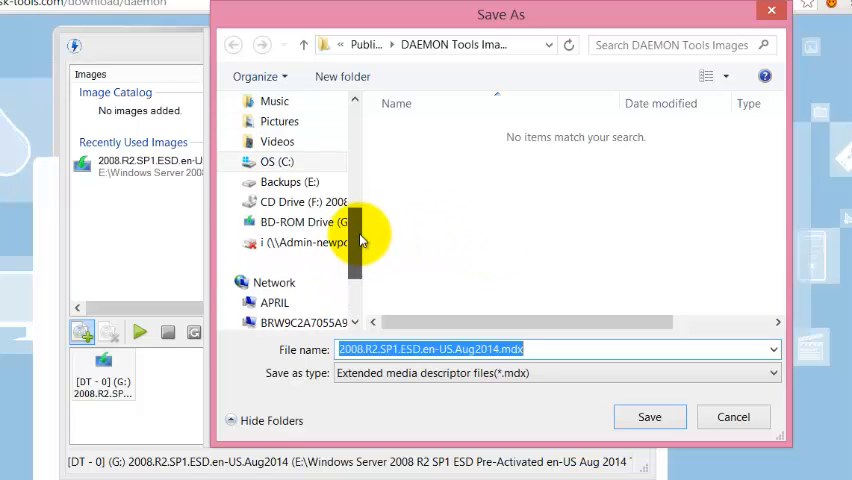
click(290, 182)
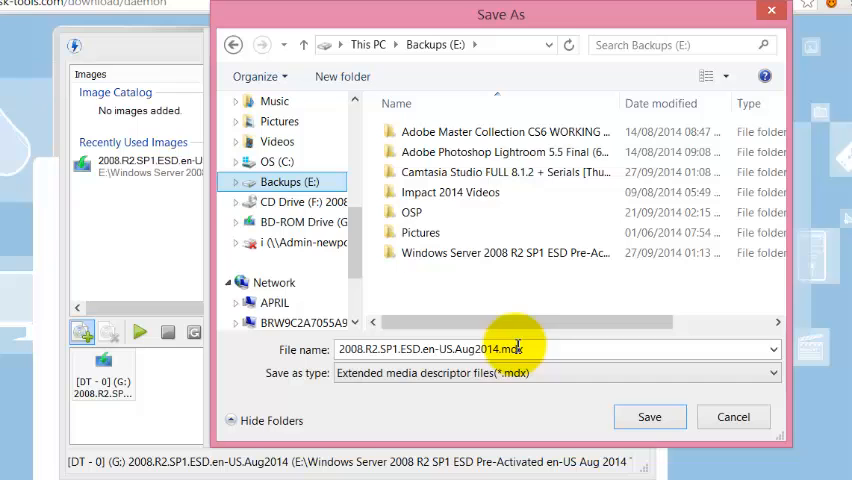
click(769, 375)
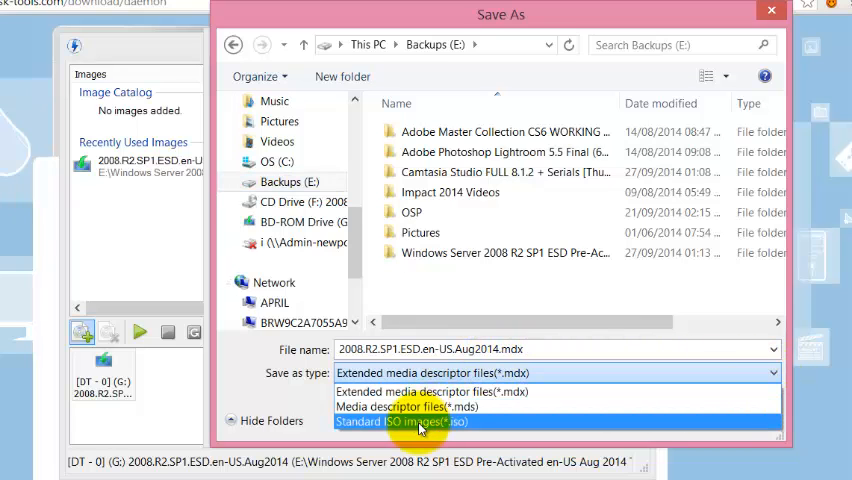
click(419, 421)
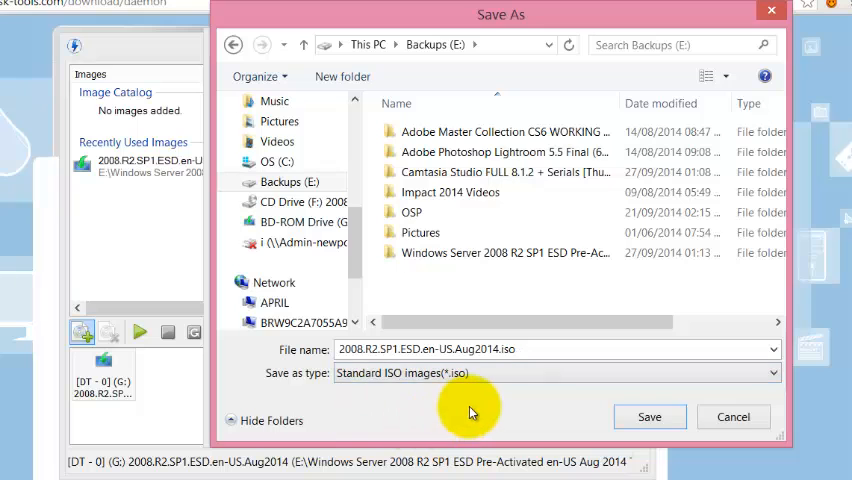
mouse_move(567, 304)
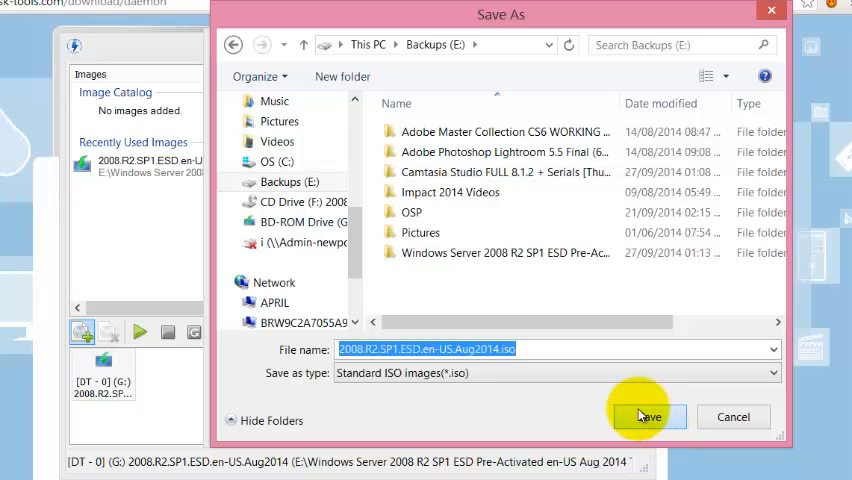
click(642, 415)
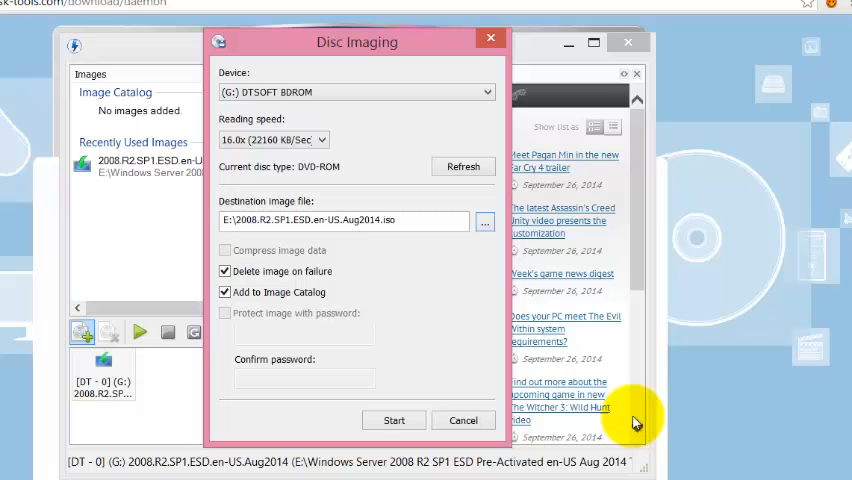
mouse_move(473, 305)
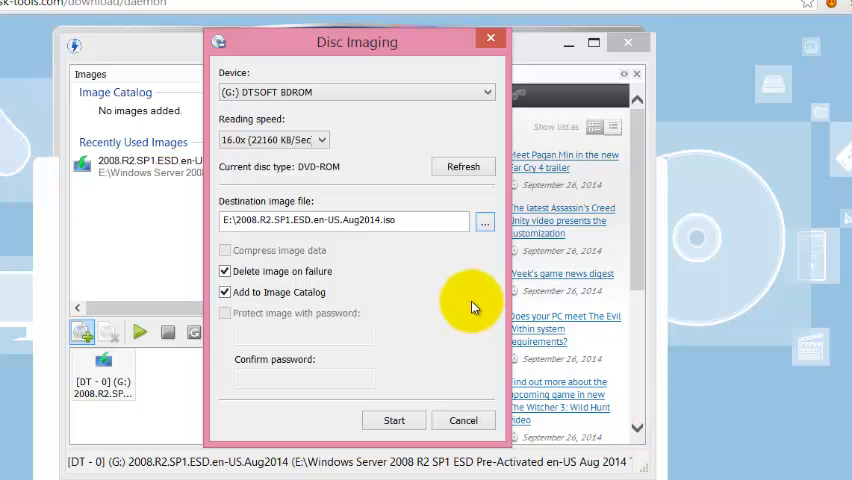
mouse_move(394, 364)
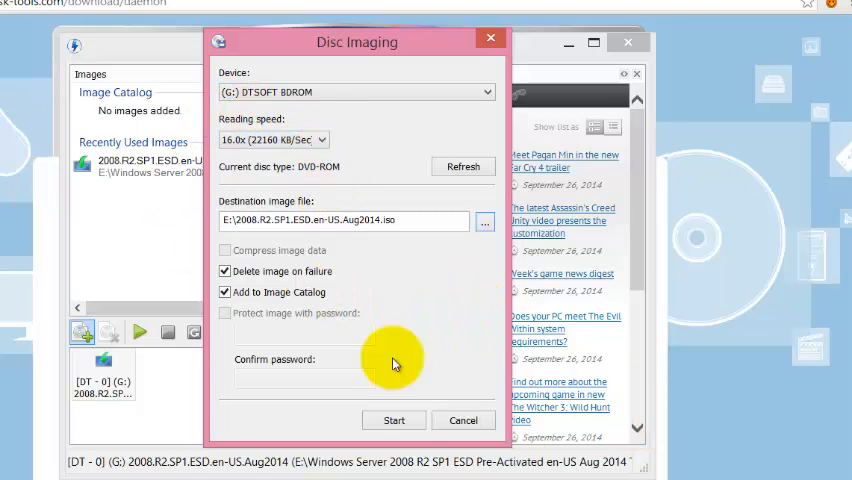
mouse_move(394, 420)
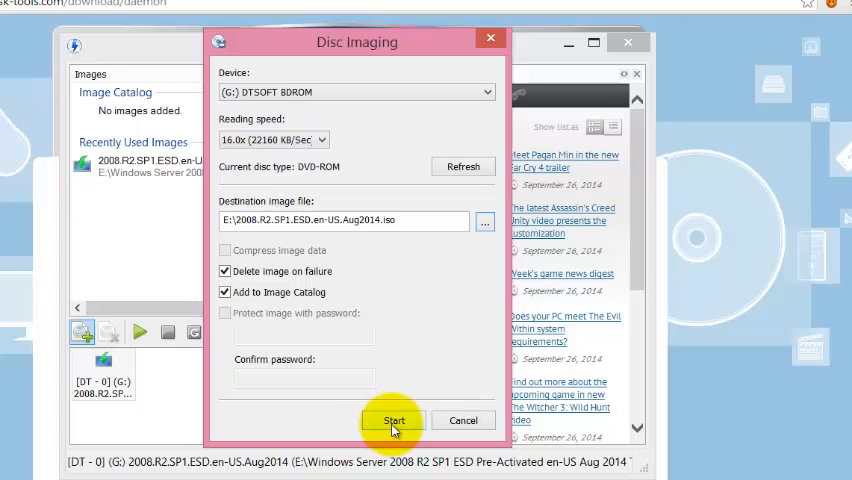
Start imaging the DVD to E:\2008.R2.SP1.ESD.en-US.Aug2014.iso and wait for completion.
click(395, 421)
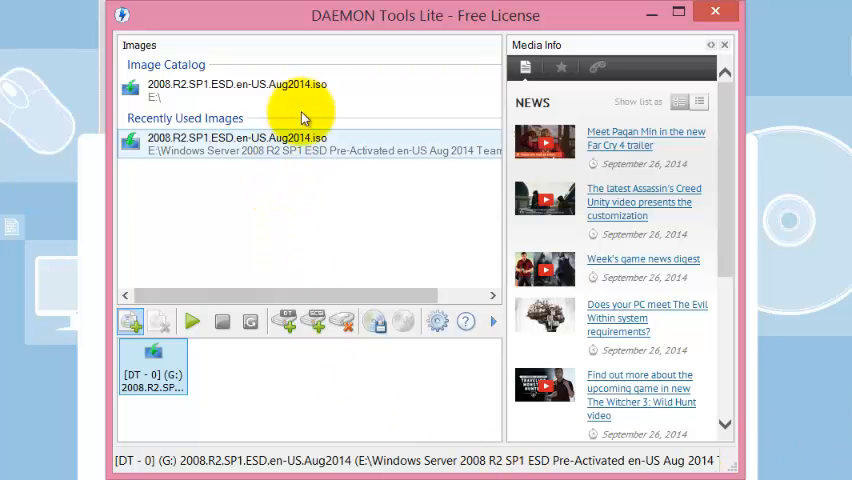
Select the mounted image in the catalog to clear it from virtual drive G.
click(240, 84)
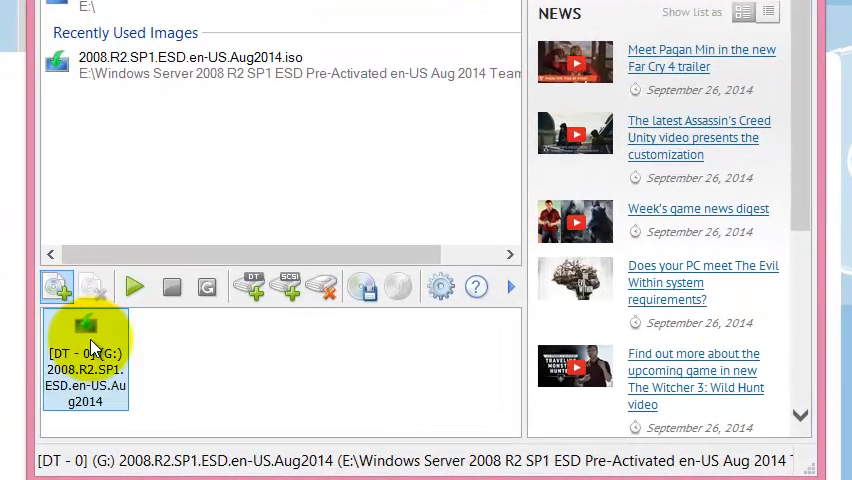
mouse_move(70, 343)
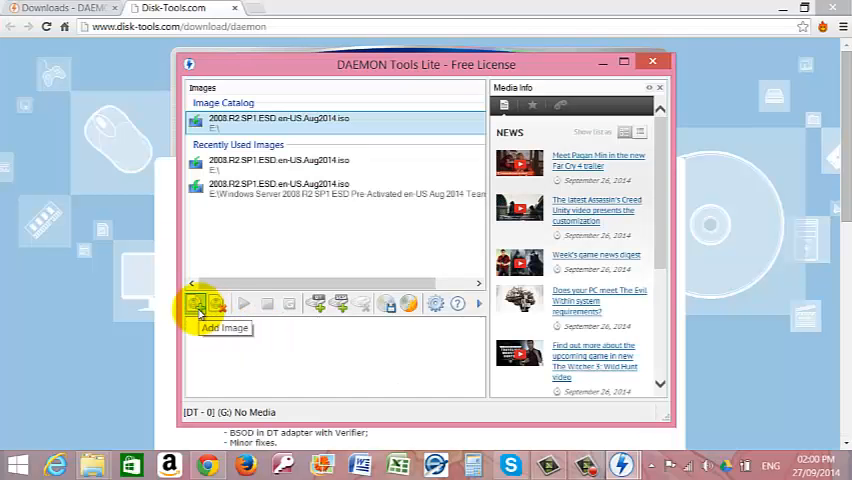
mouse_move(315, 303)
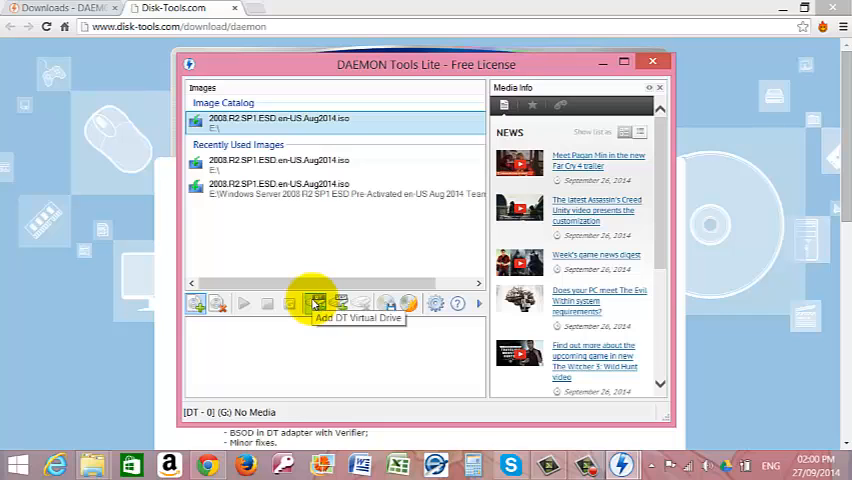
Add a new empty DT virtual drive and bring up the Mount file dialog.
click(315, 303)
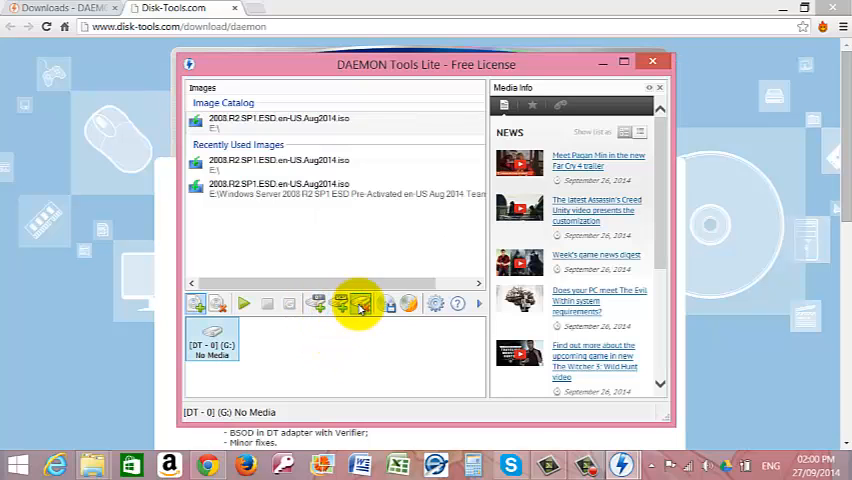
click(358, 304)
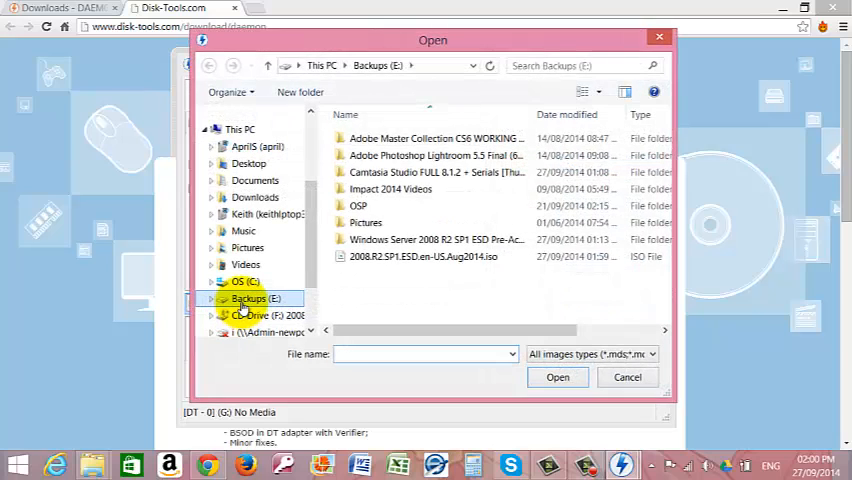
Mount 2008.R2.SP1.ESD.en-US.Aug2014.iso from Backups (E:) into virtual drive G.
click(420, 256)
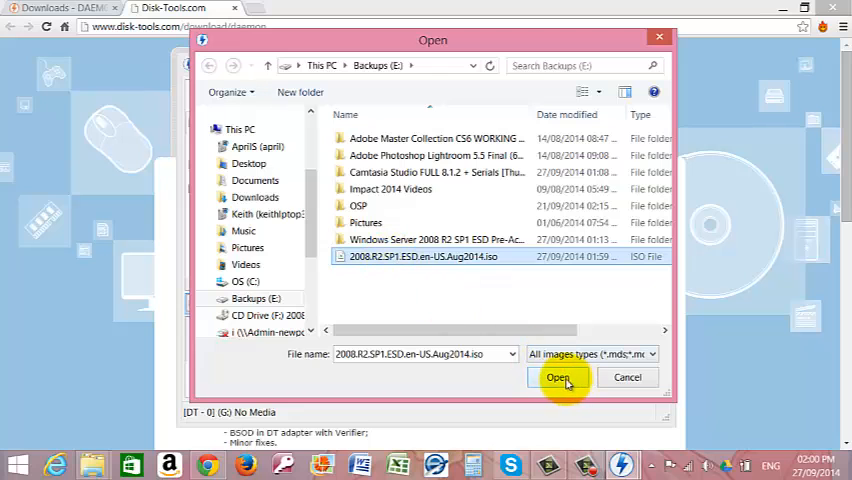
click(566, 378)
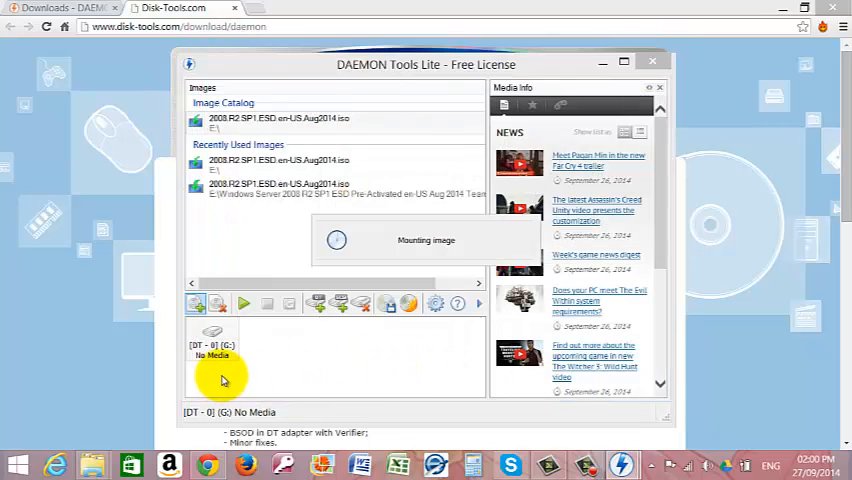
mouse_move(225, 360)
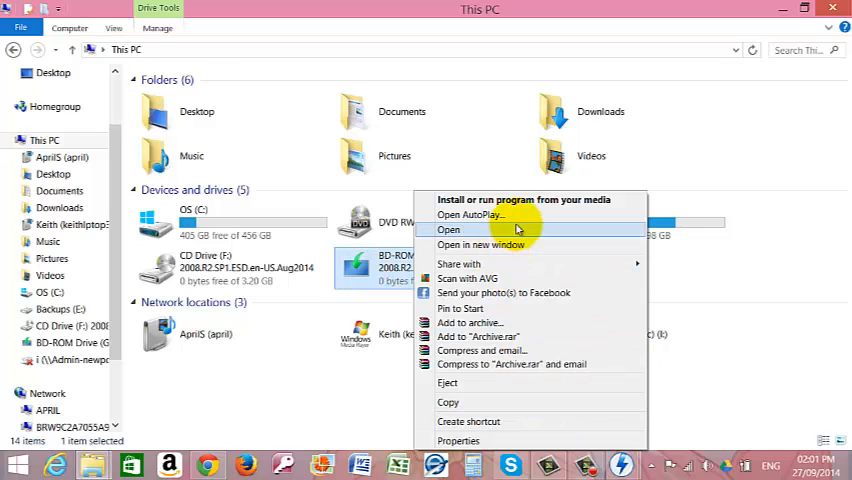
mouse_move(552, 199)
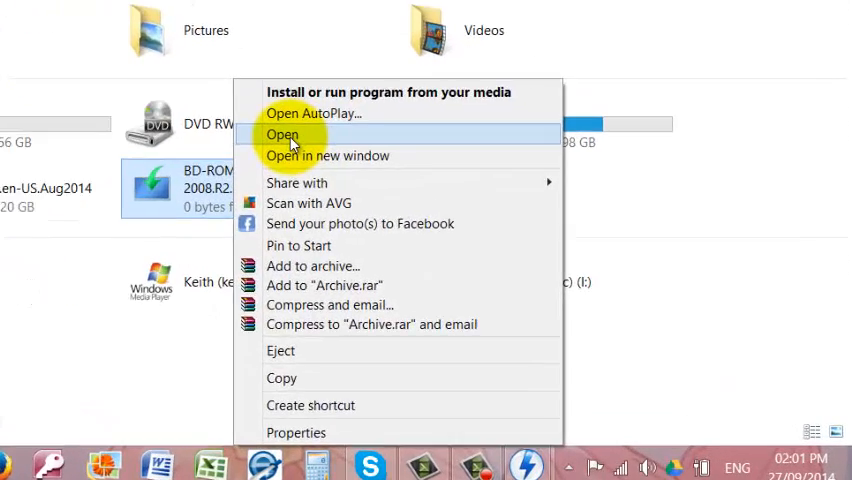
Open BD-ROM Drive (G:) from This PC to view the mounted ISO's files.
click(282, 134)
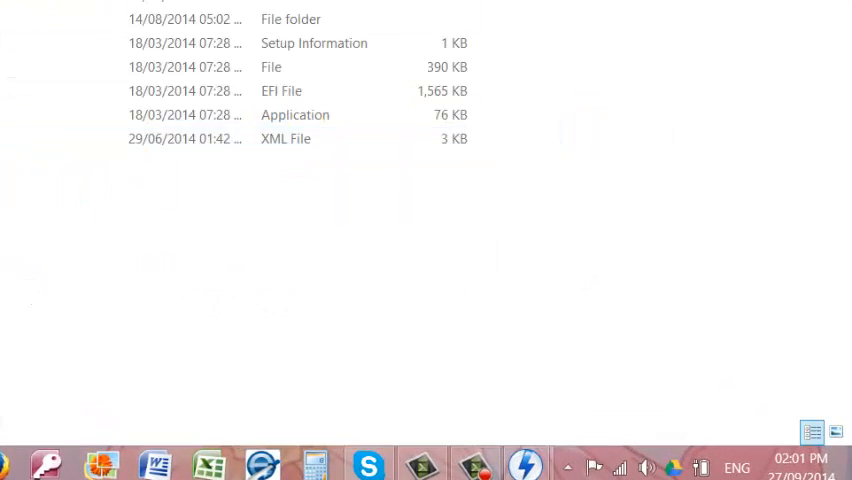